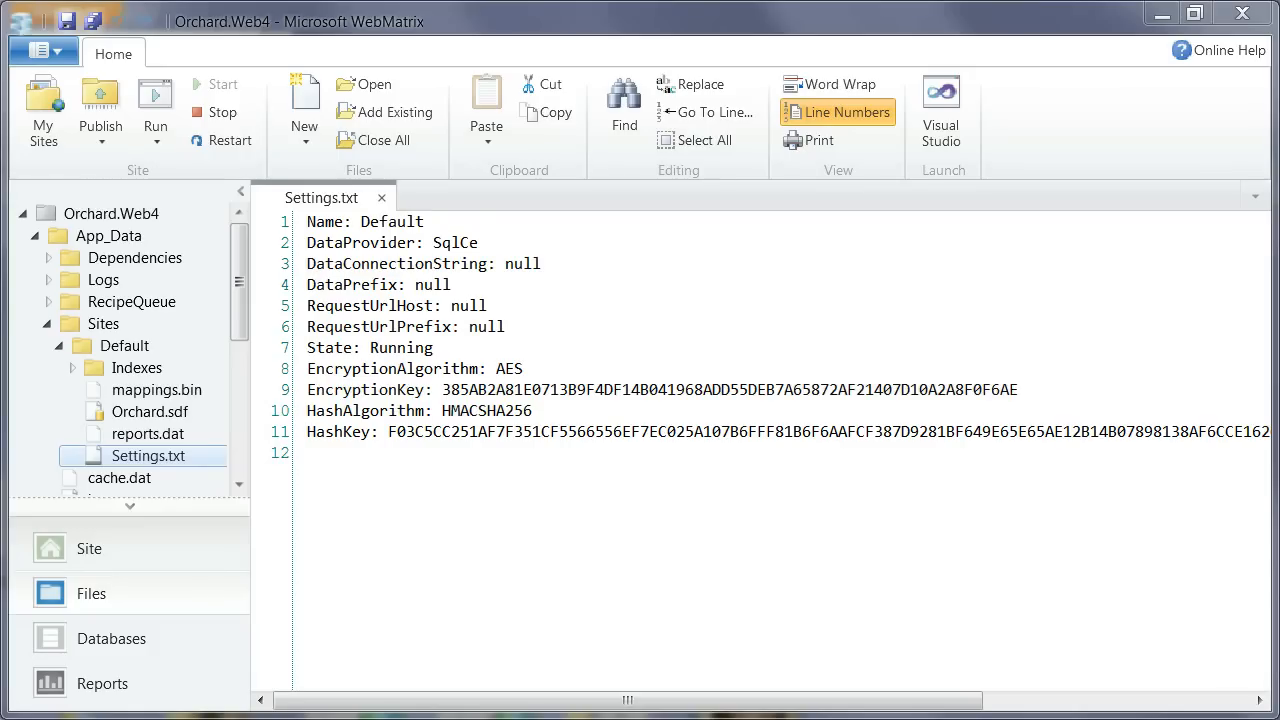
mouse_move(468, 526)
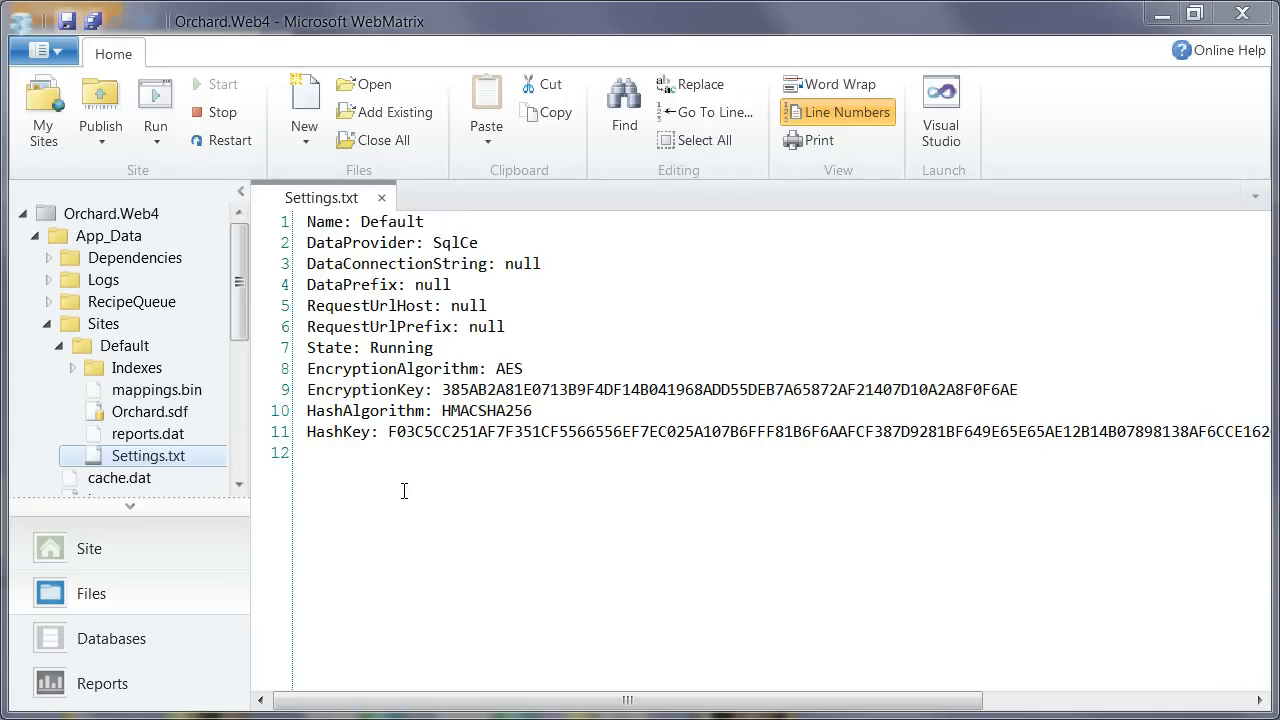
mouse_move(440, 488)
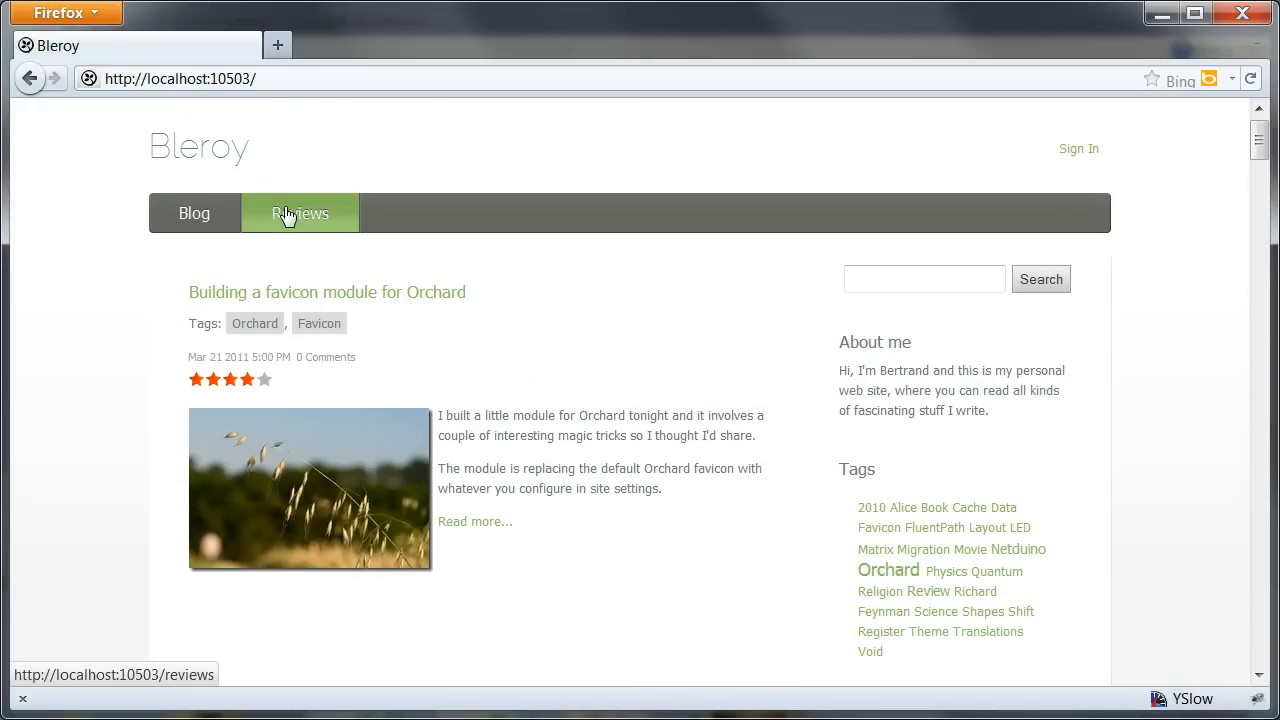
Browse to the site's Reviews page and The Grand Design review in Firefox
click(300, 212)
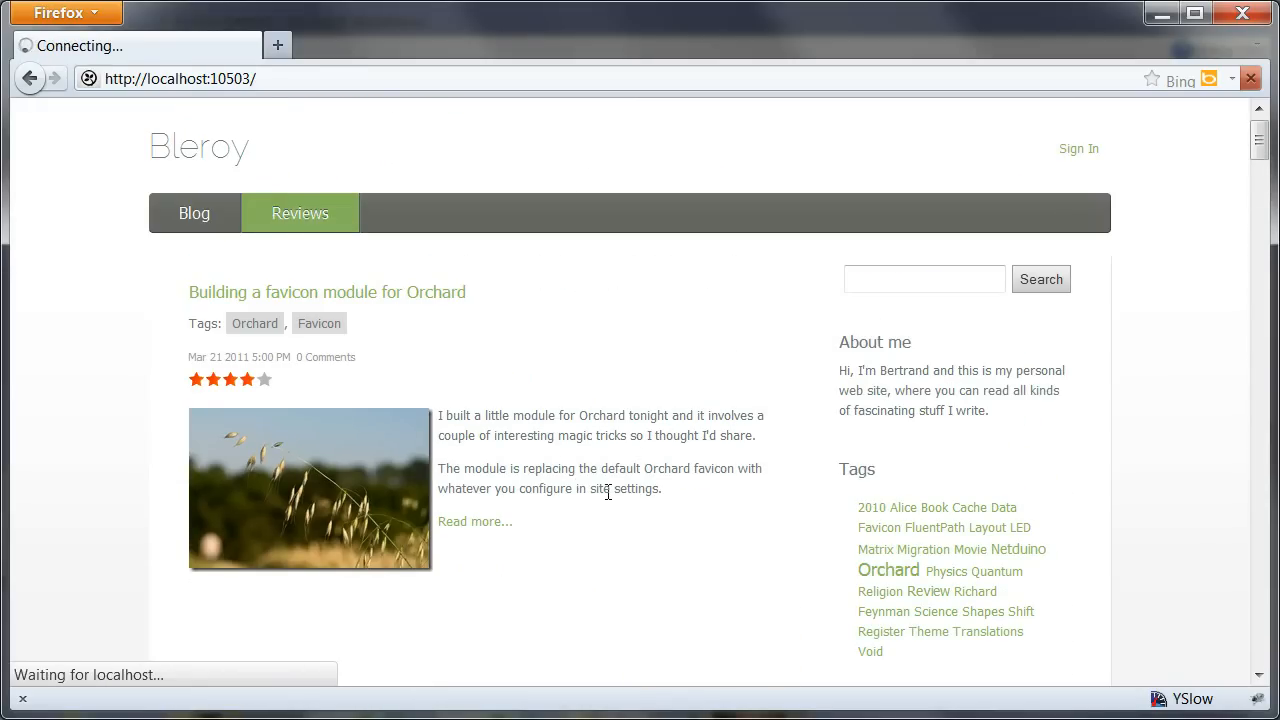
click(300, 212)
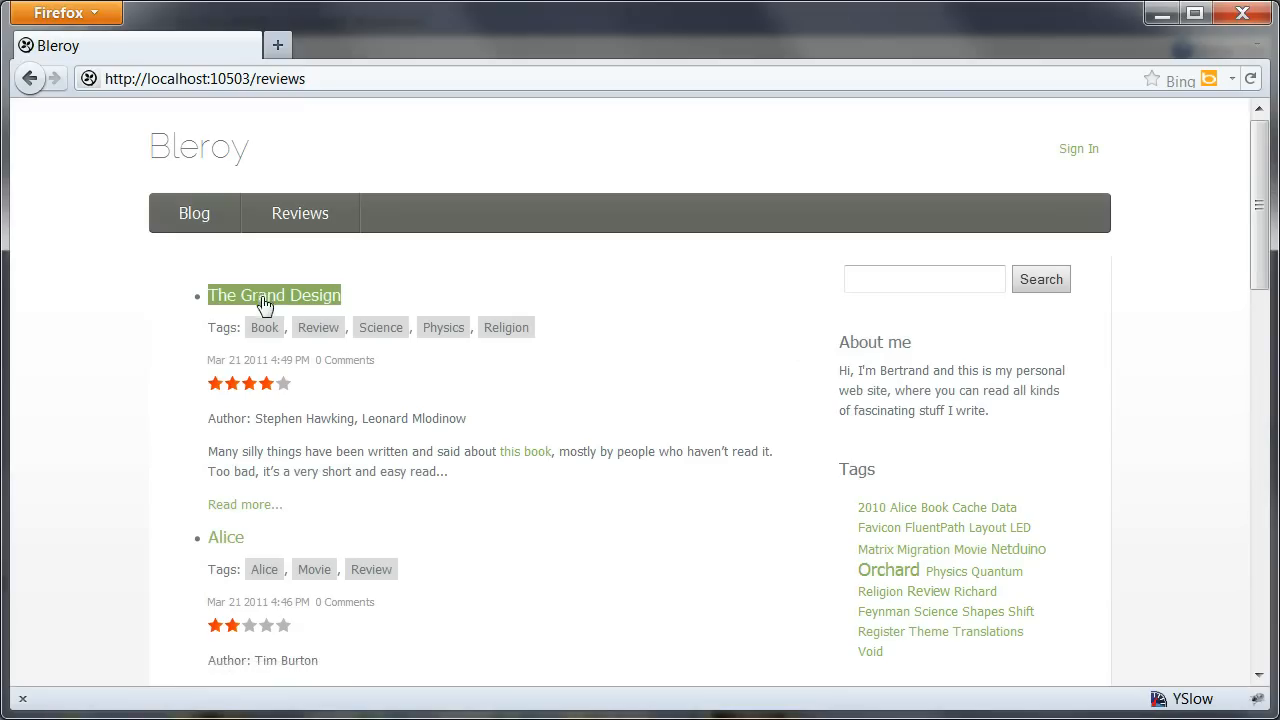
click(274, 294)
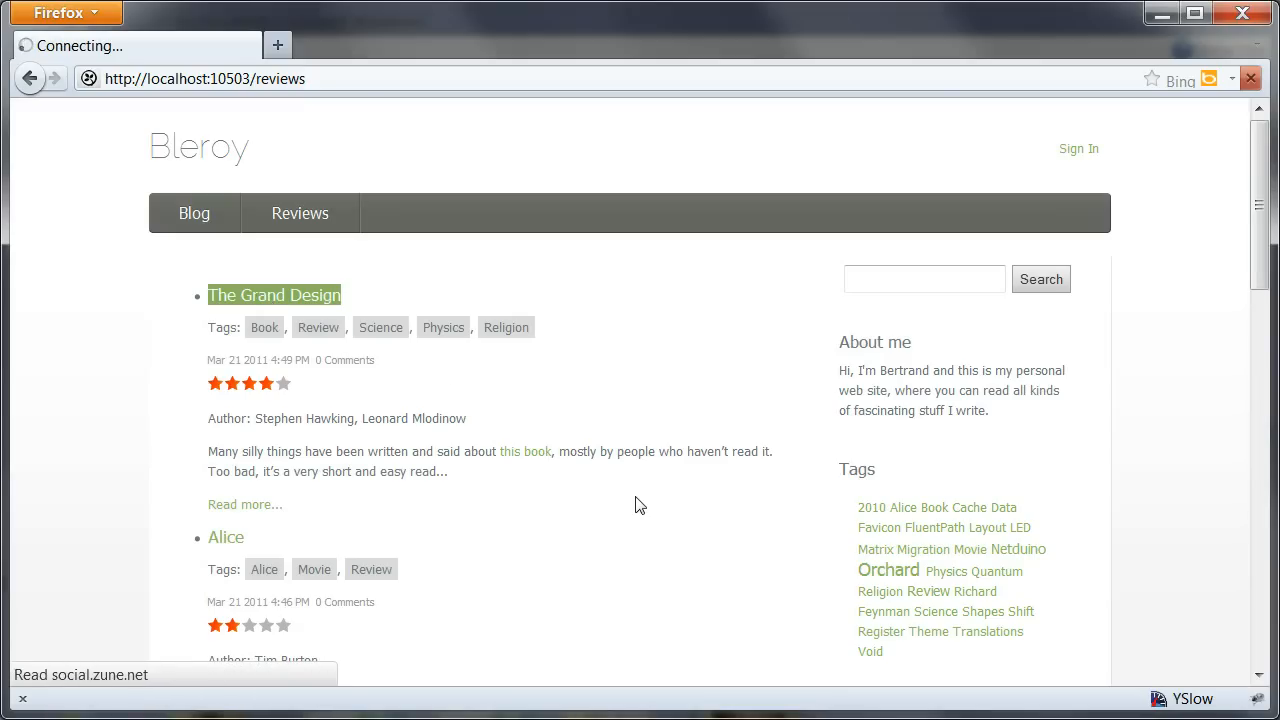
click(274, 294)
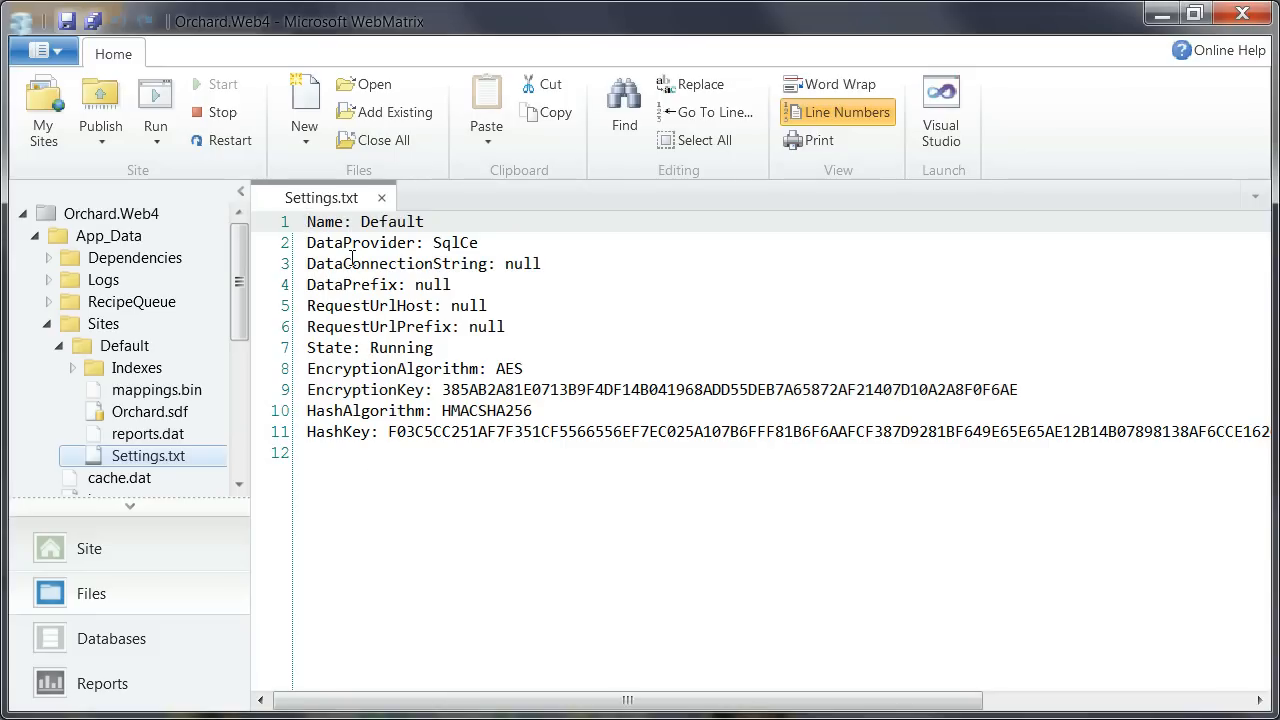
mouse_move(712, 564)
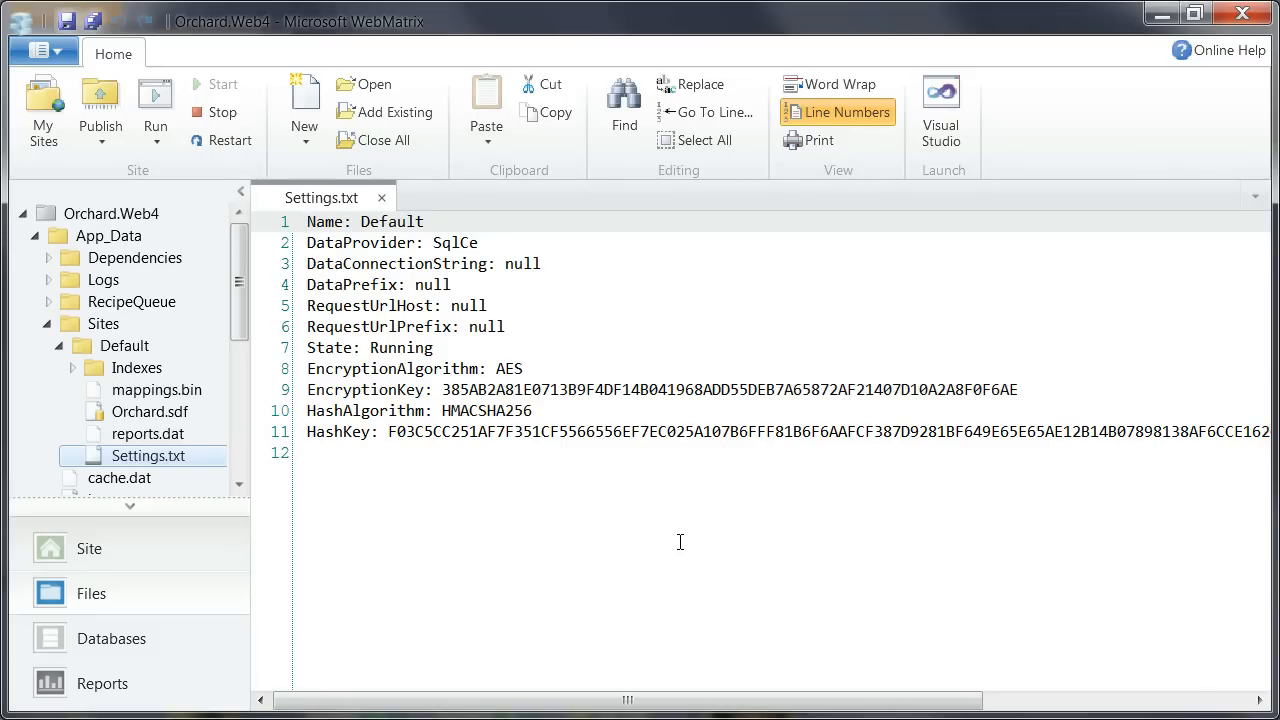
mouse_move(96, 340)
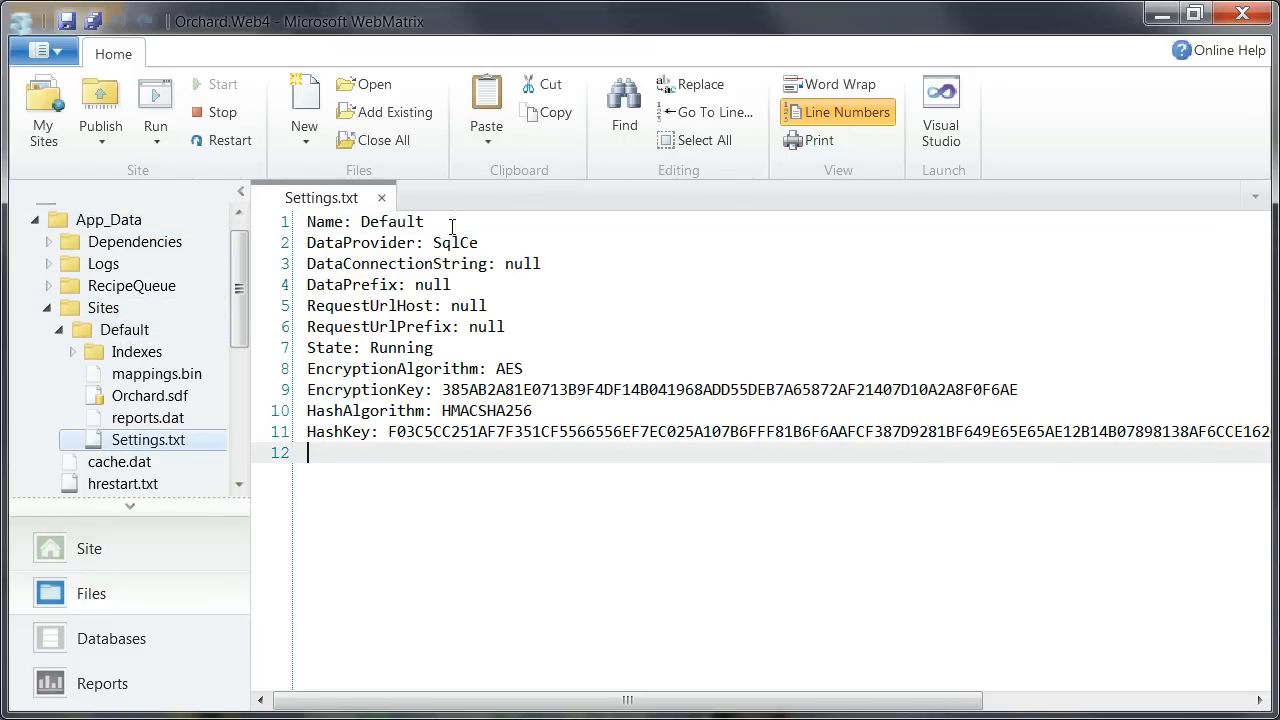
double_click(456, 242)
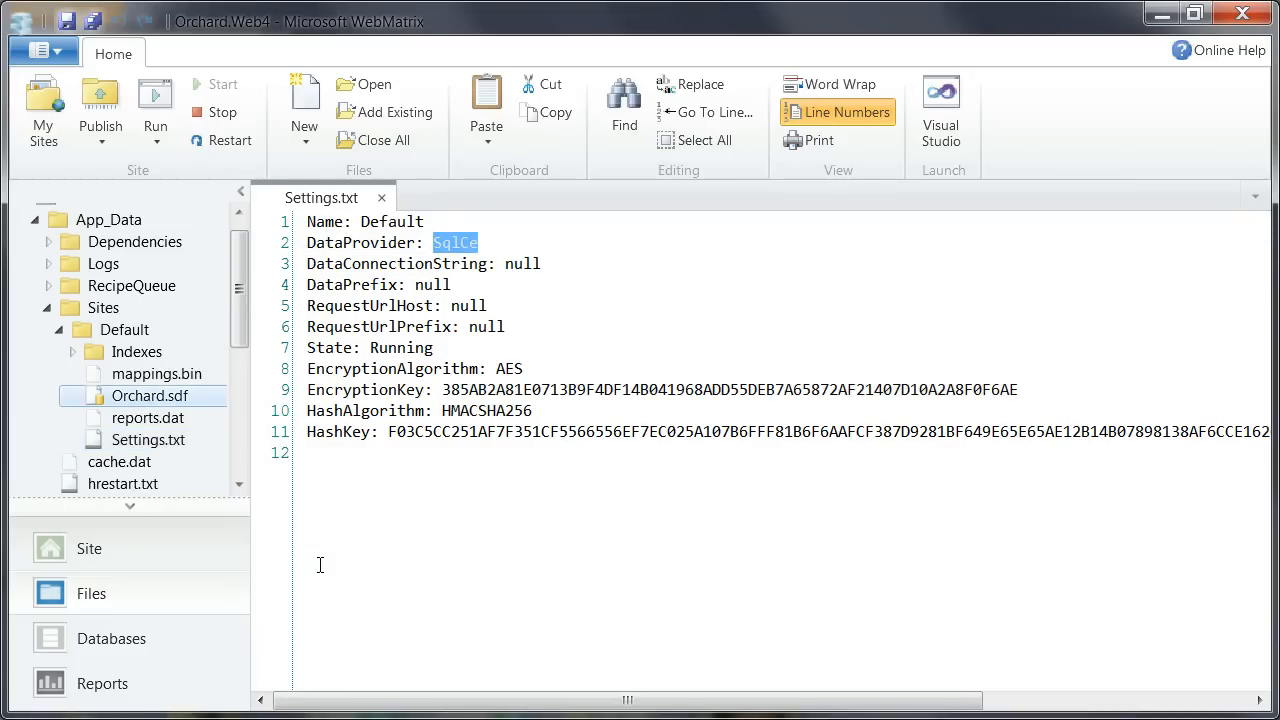
click(112, 638)
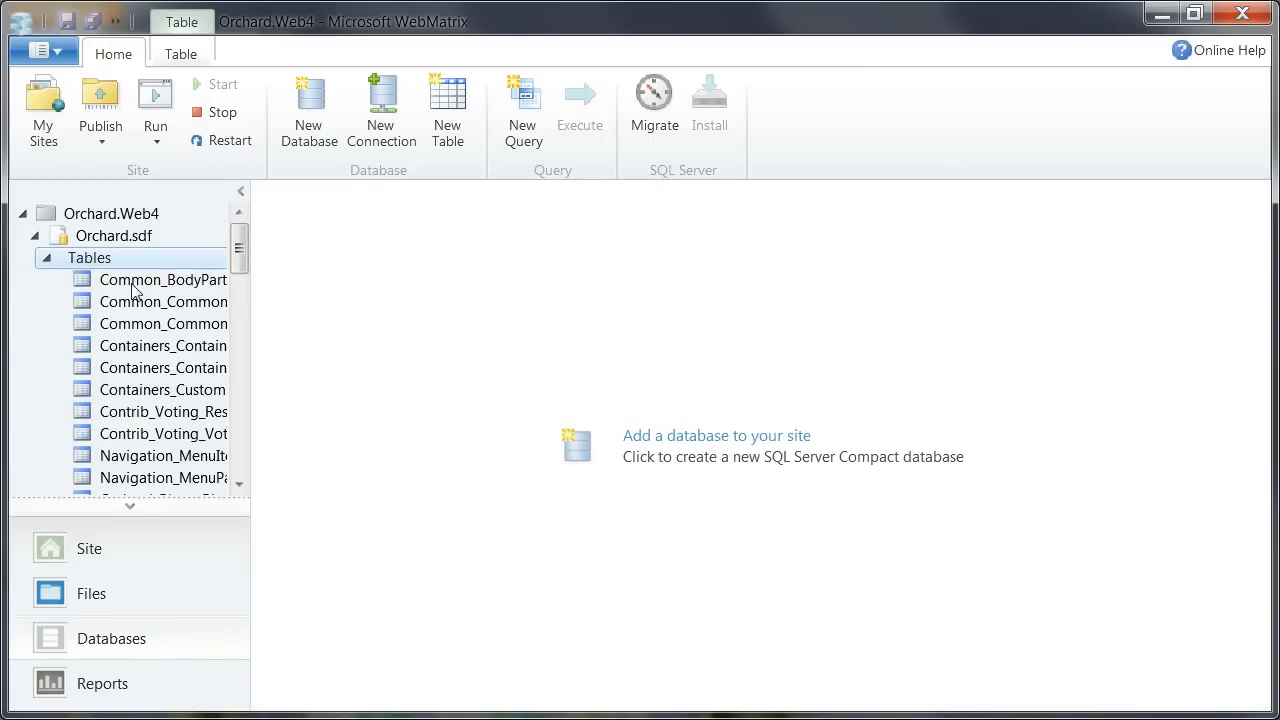
double_click(164, 280)
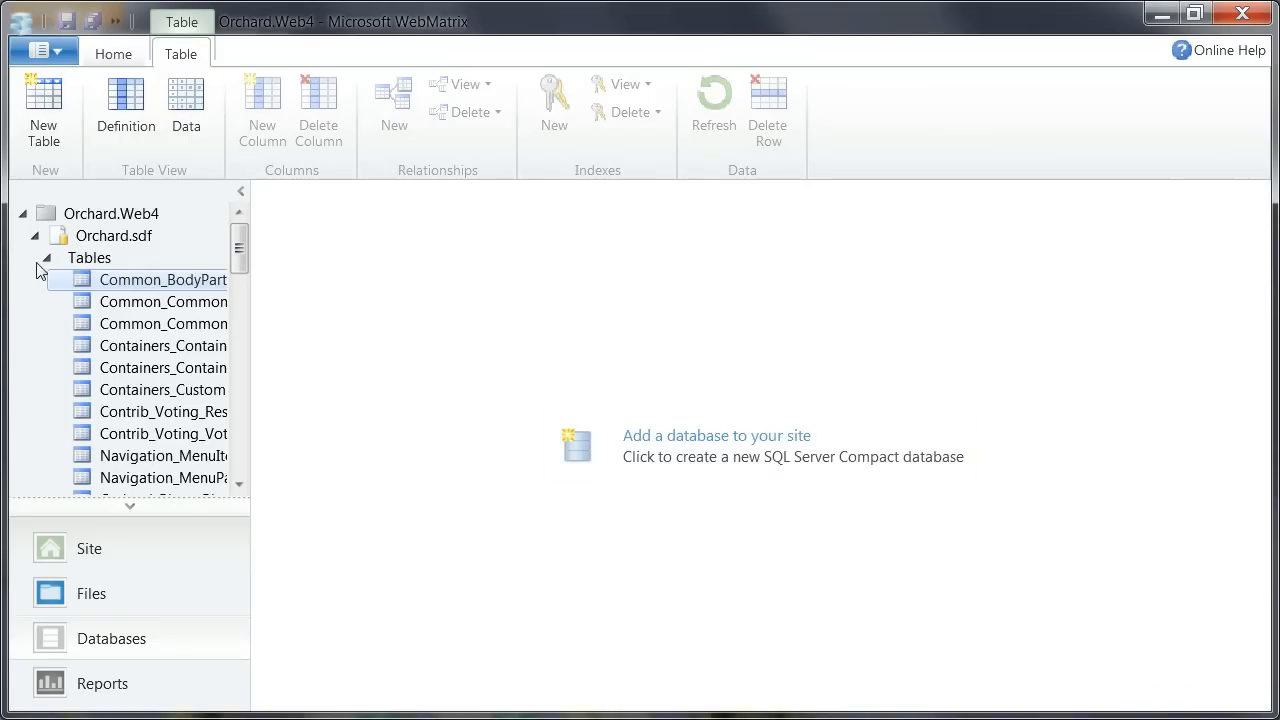
click(112, 52)
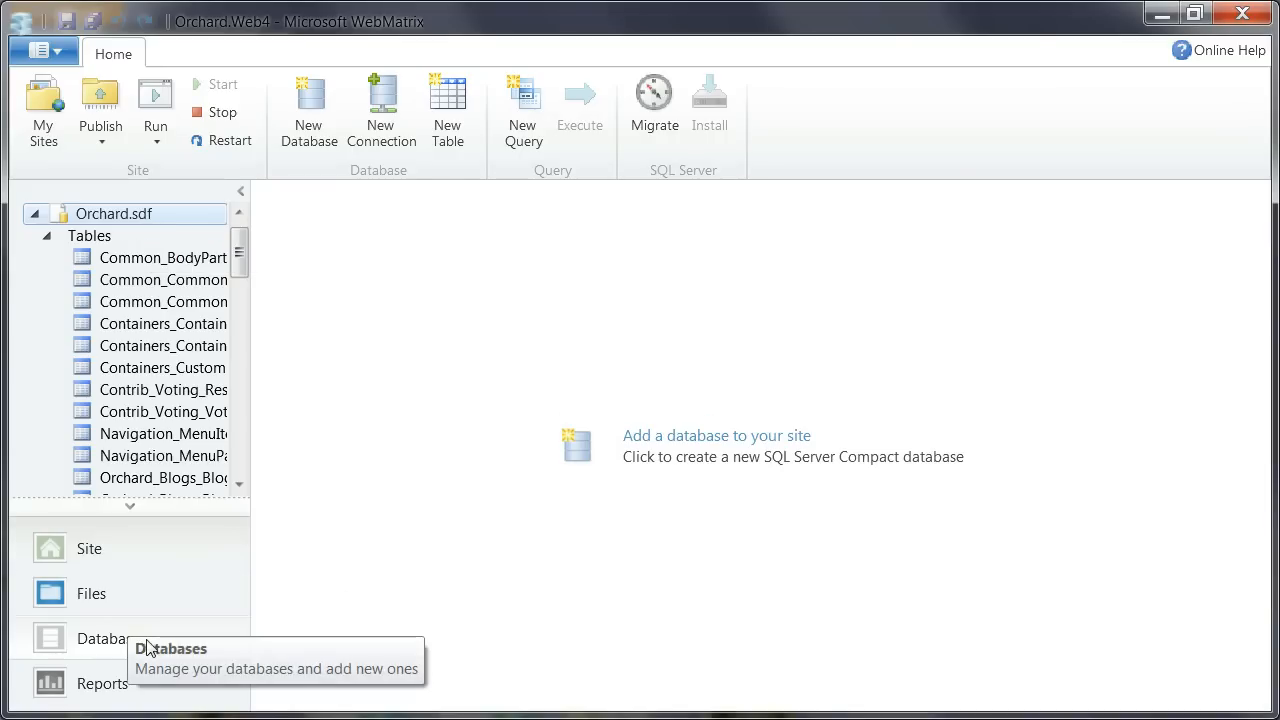
mouse_move(604, 336)
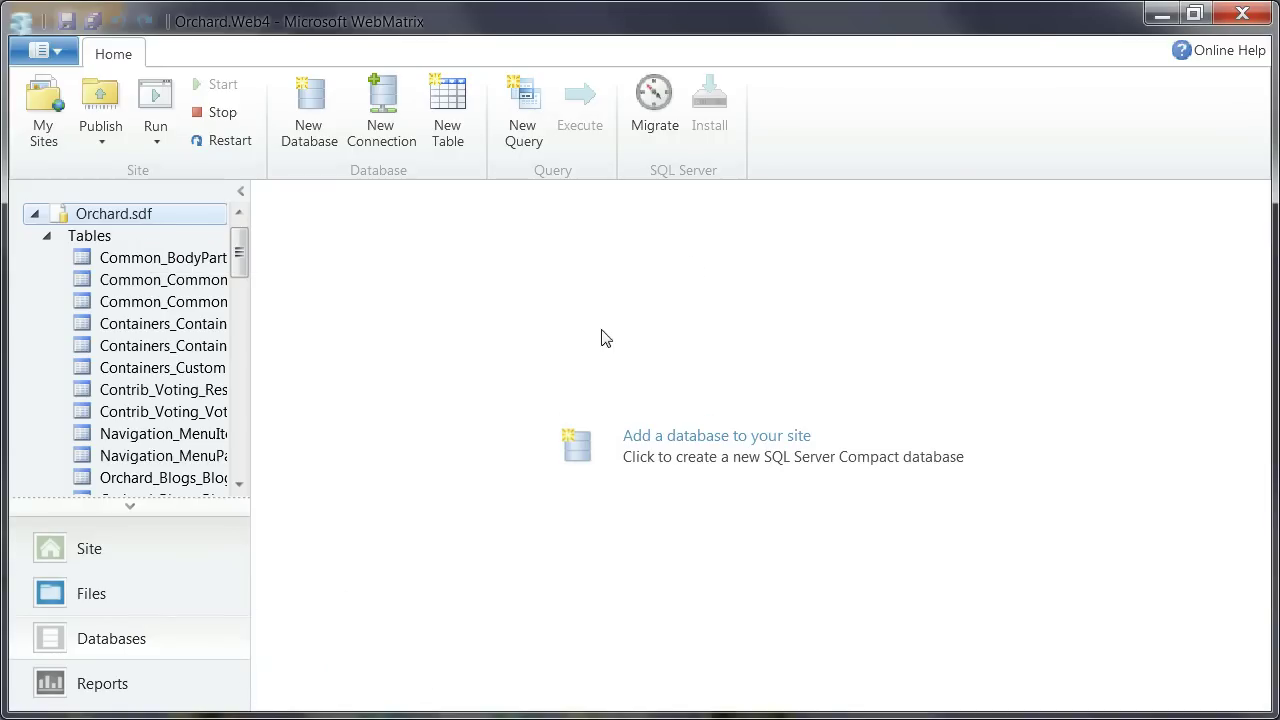
click(654, 96)
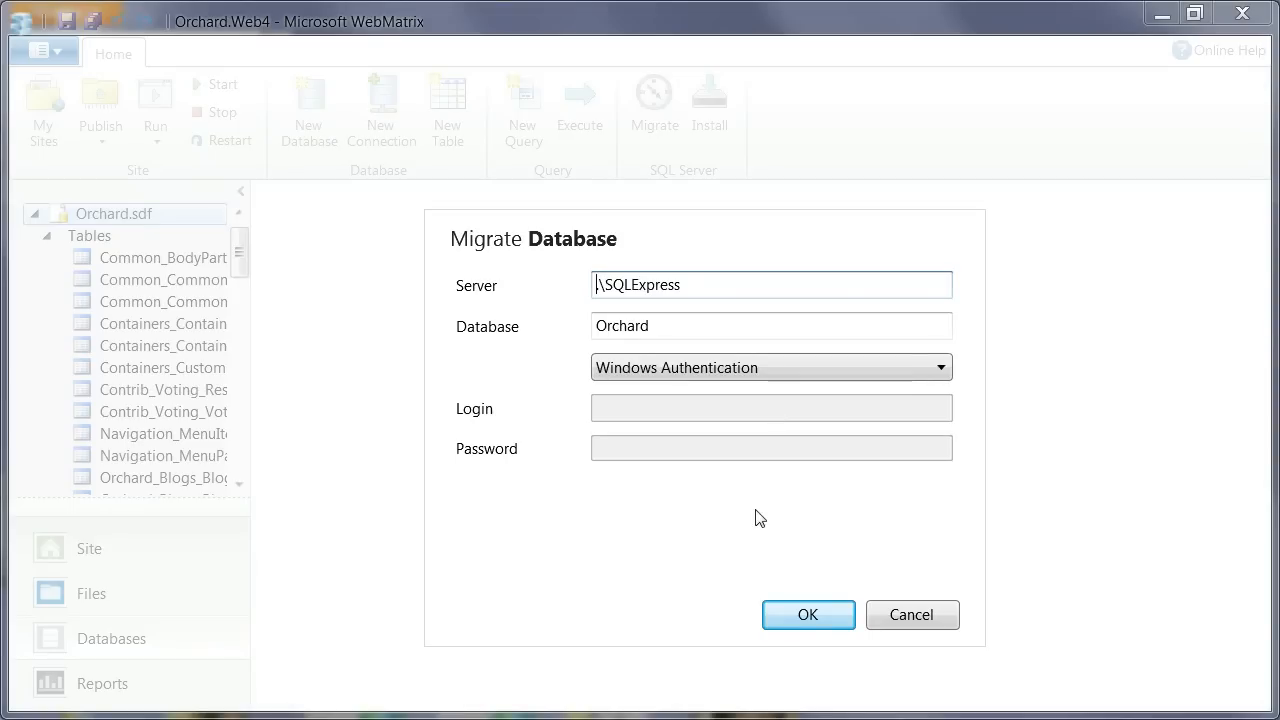
mouse_move(756, 536)
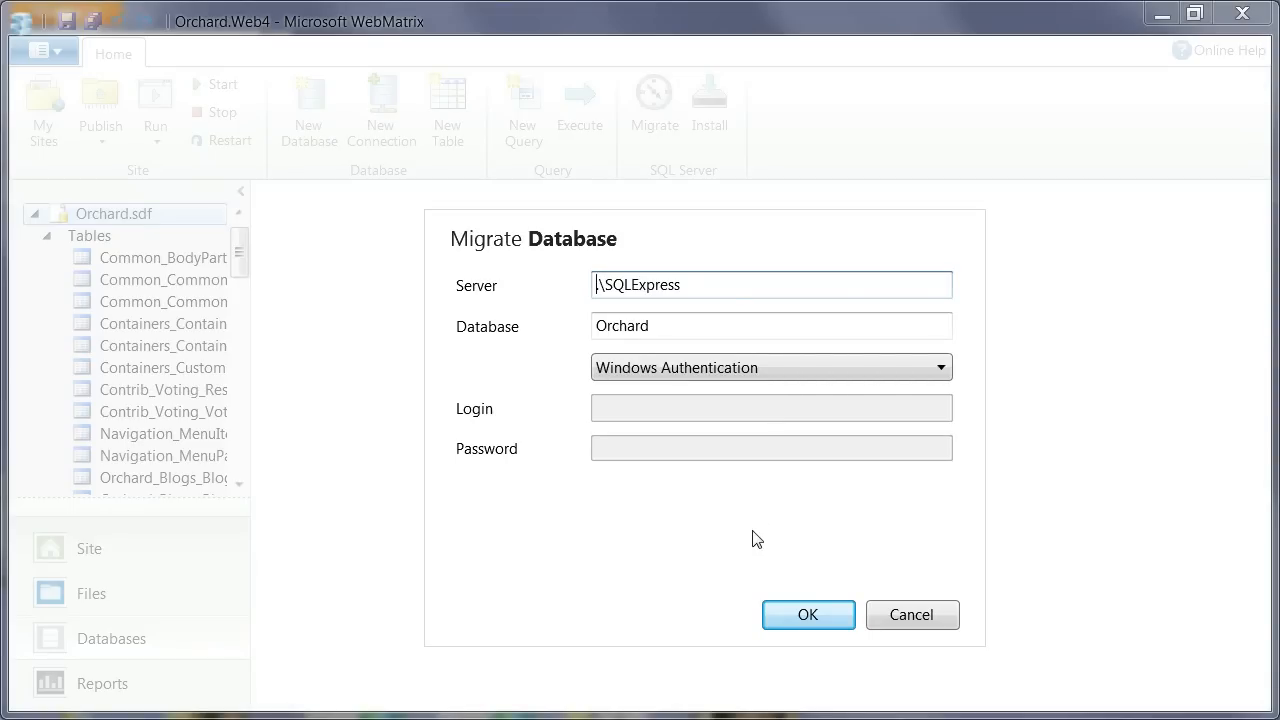
Migrate Orchard.sdf to the Orchard database on .\SQLExpress, replacing the existing database
click(808, 614)
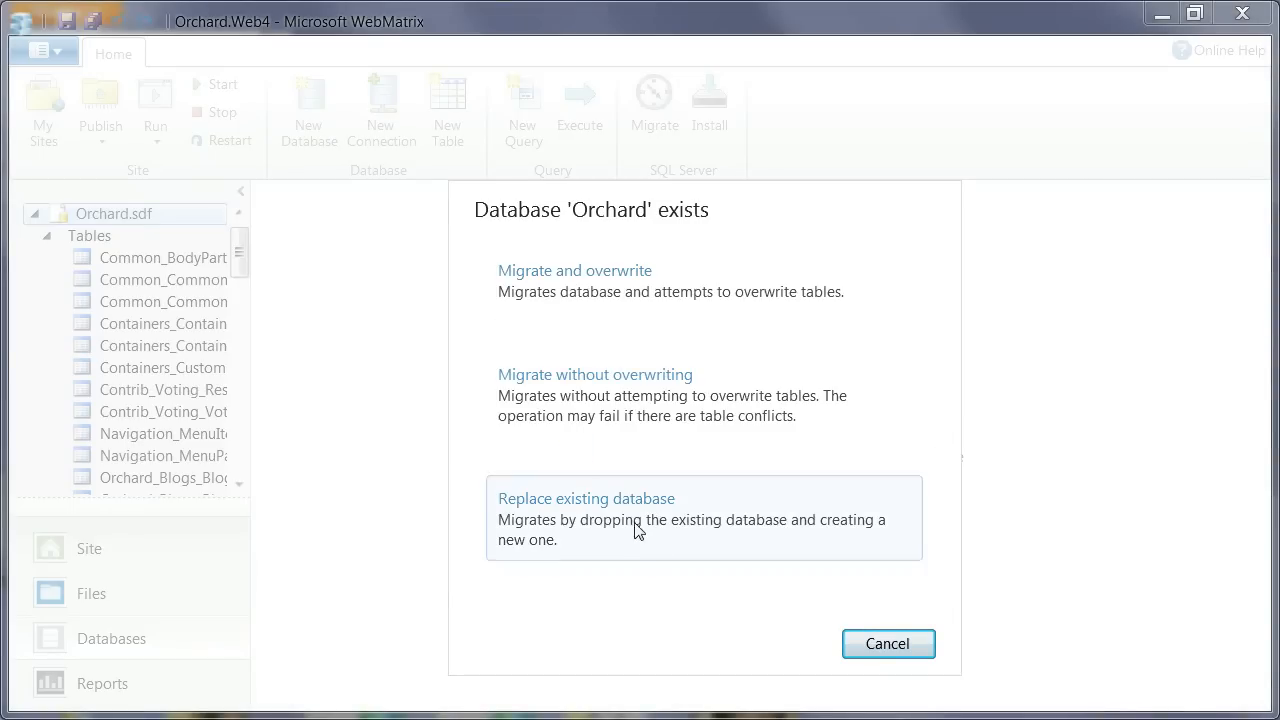
click(586, 498)
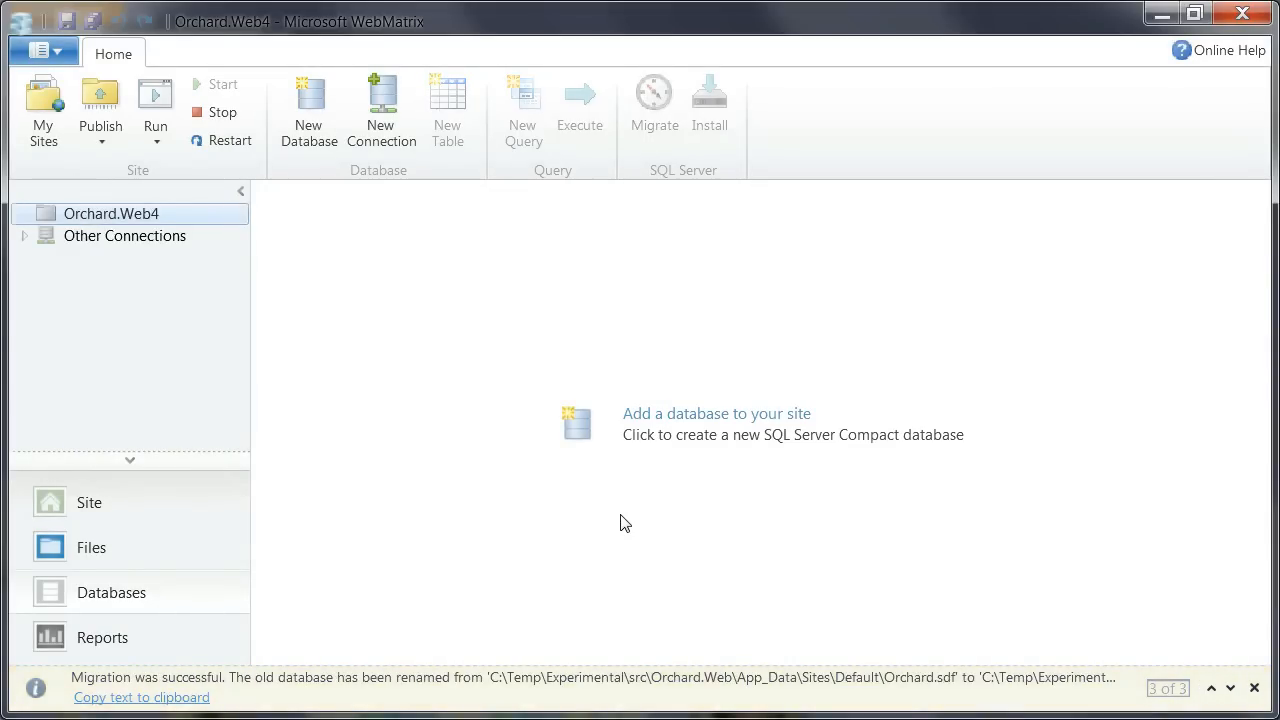
mouse_move(172, 684)
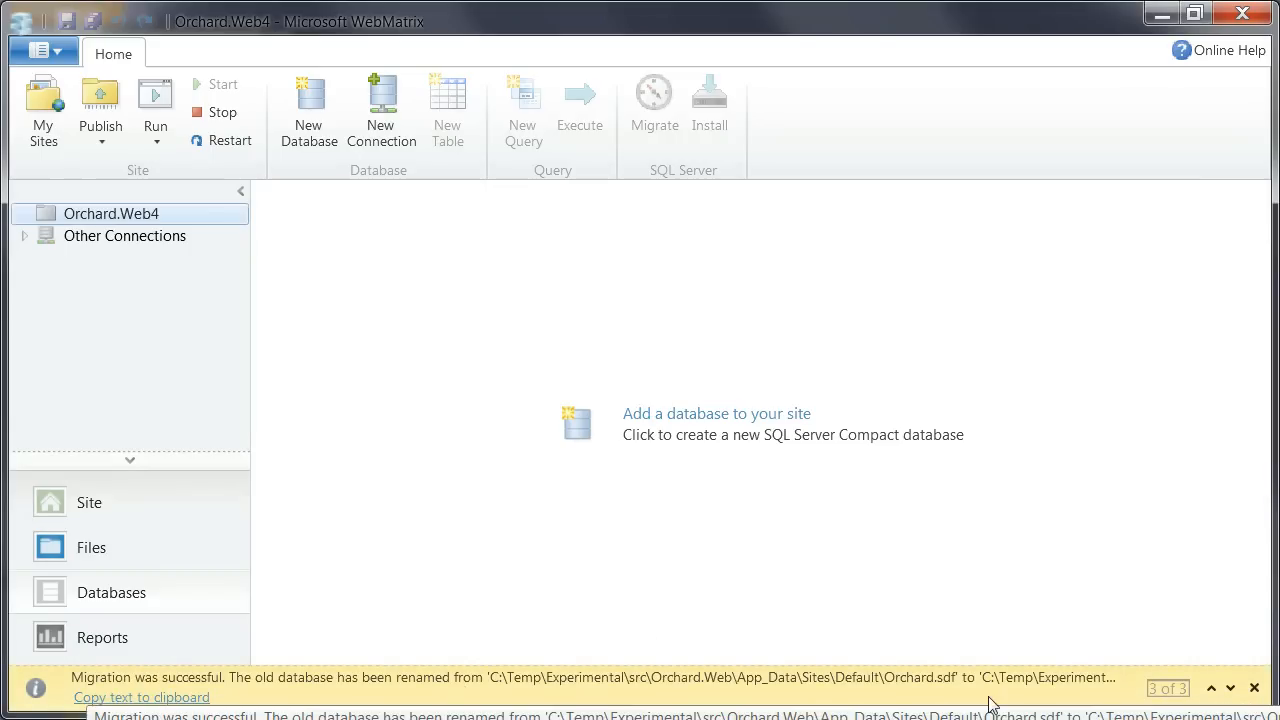
mouse_move(1072, 684)
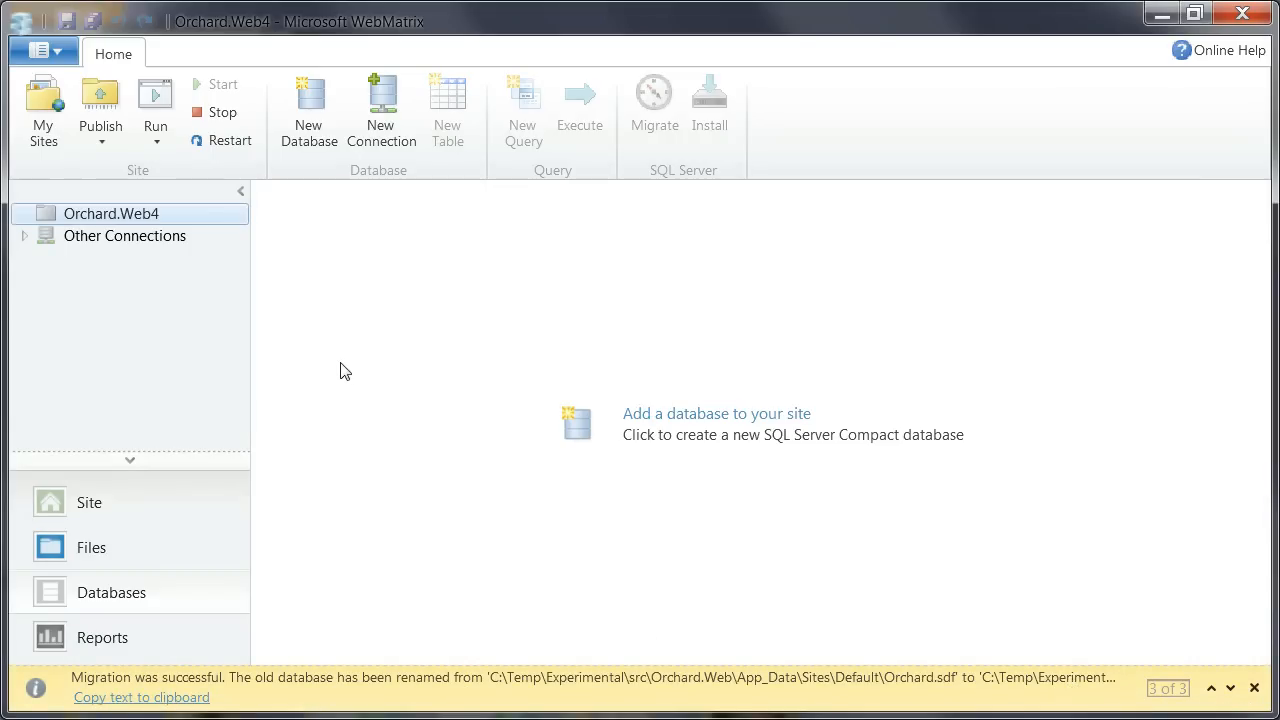
Dismiss the migration success notification in the Databases workspace
click(1252, 688)
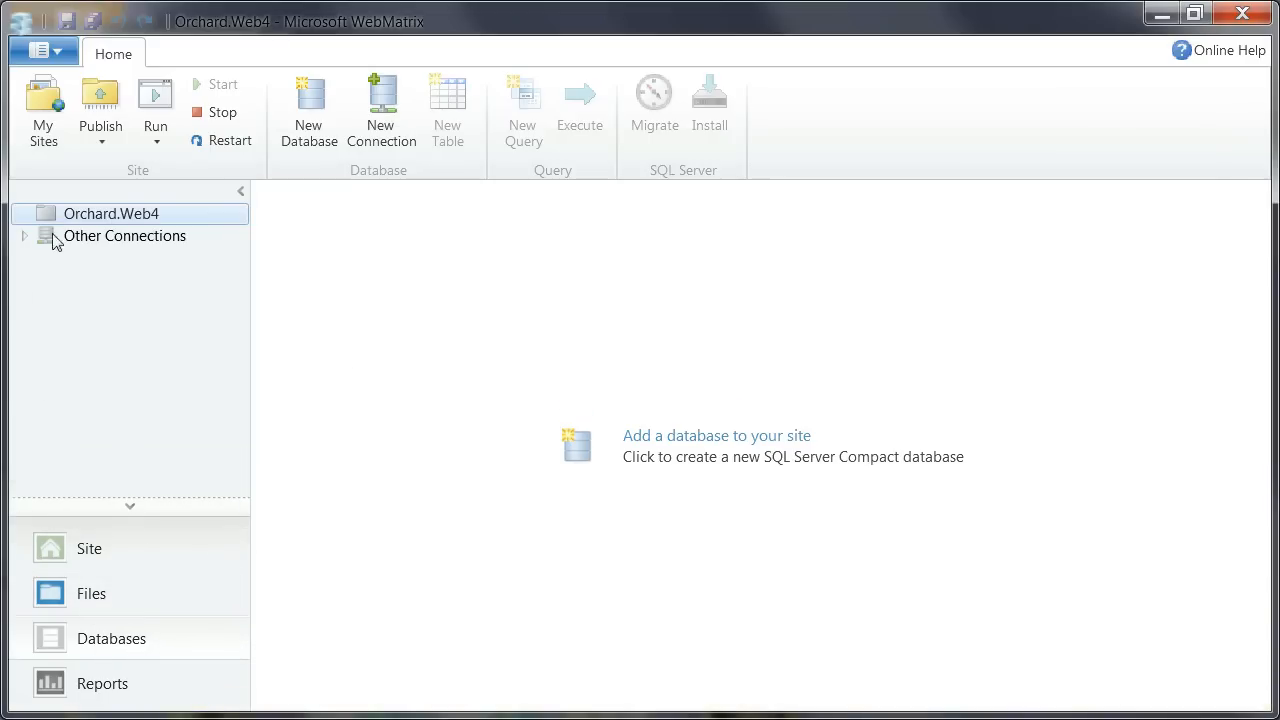
mouse_move(44, 518)
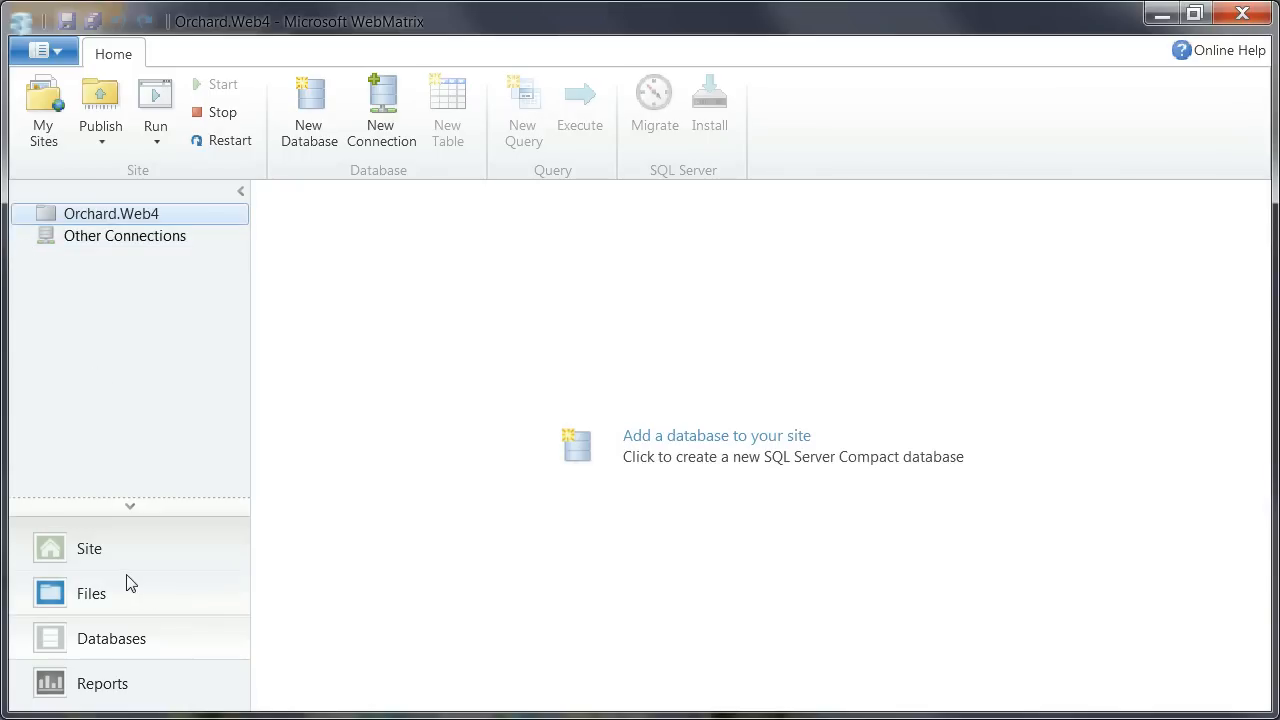
Reload Settings.txt in the Files workspace and highlight the new SQLExpress Orchard connection string
click(92, 592)
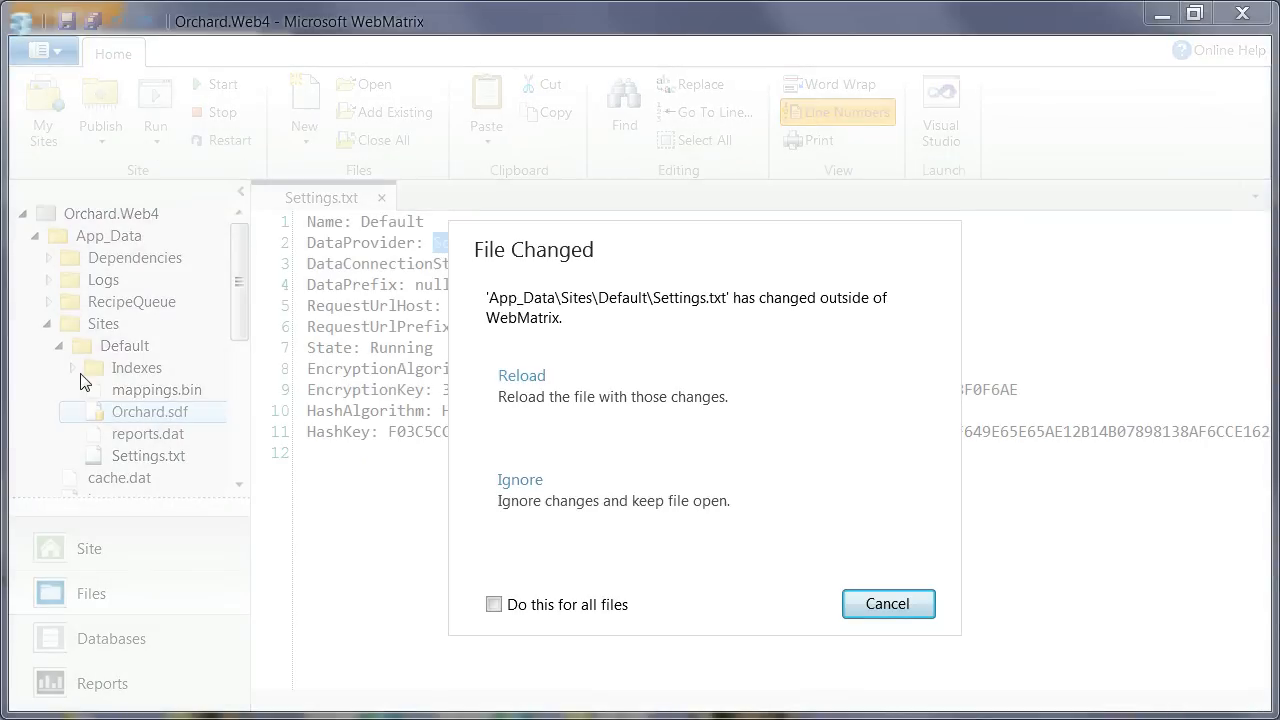
mouse_move(652, 470)
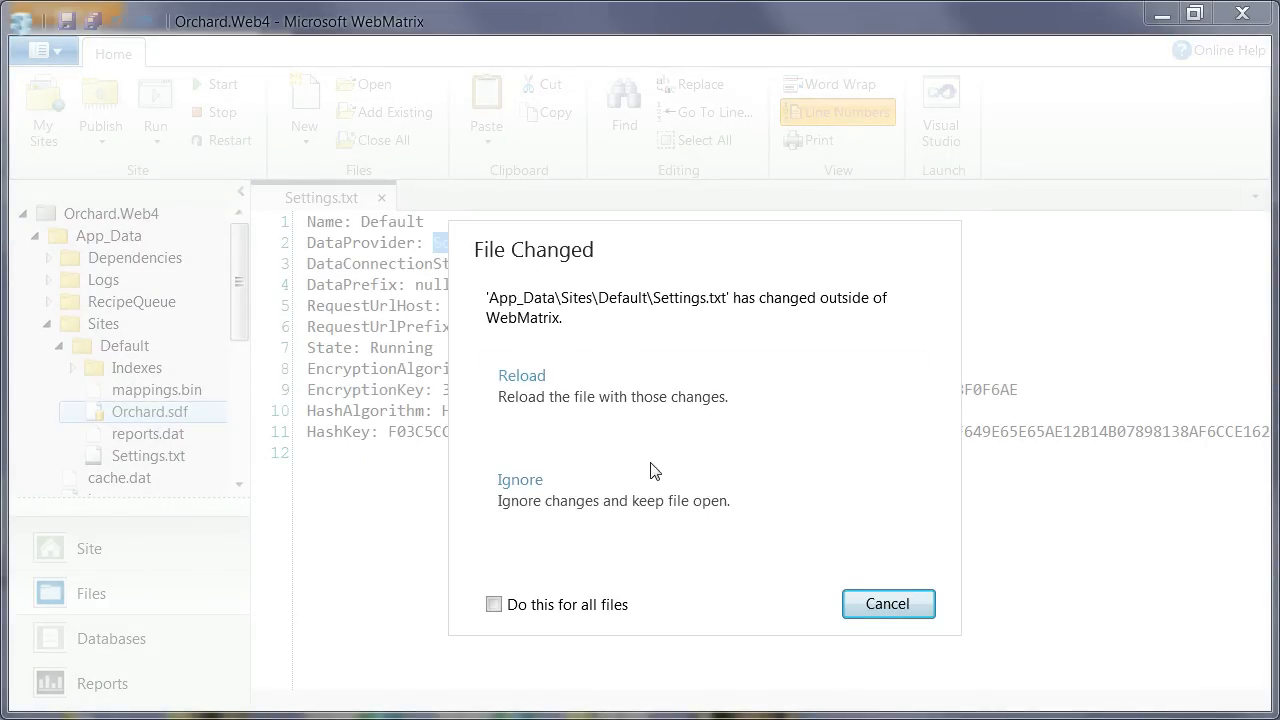
click(520, 376)
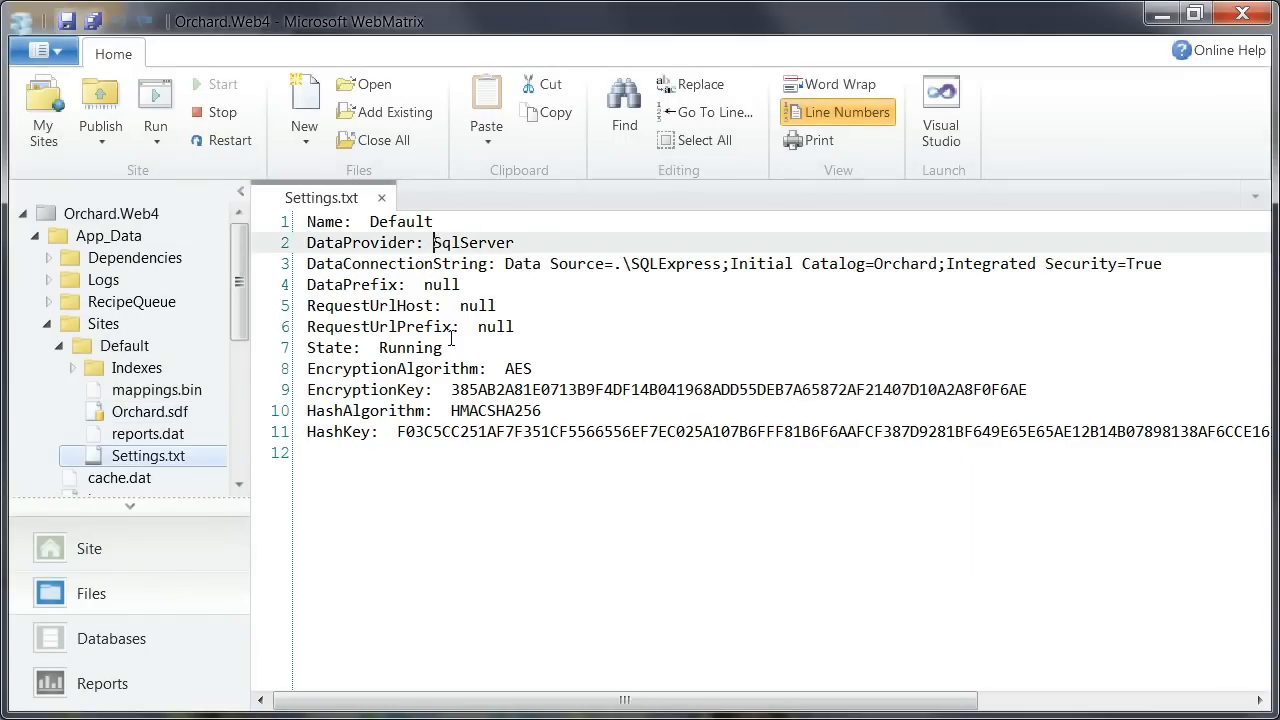
double_click(472, 242)
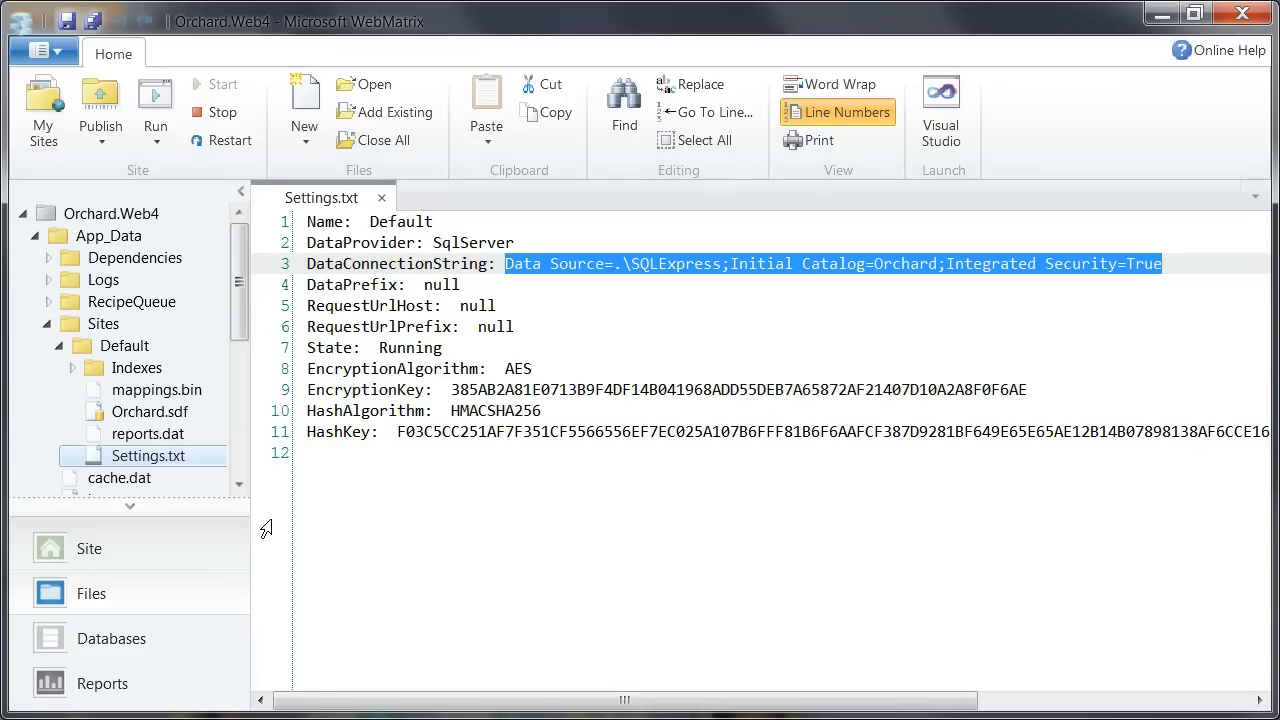
mouse_move(100, 392)
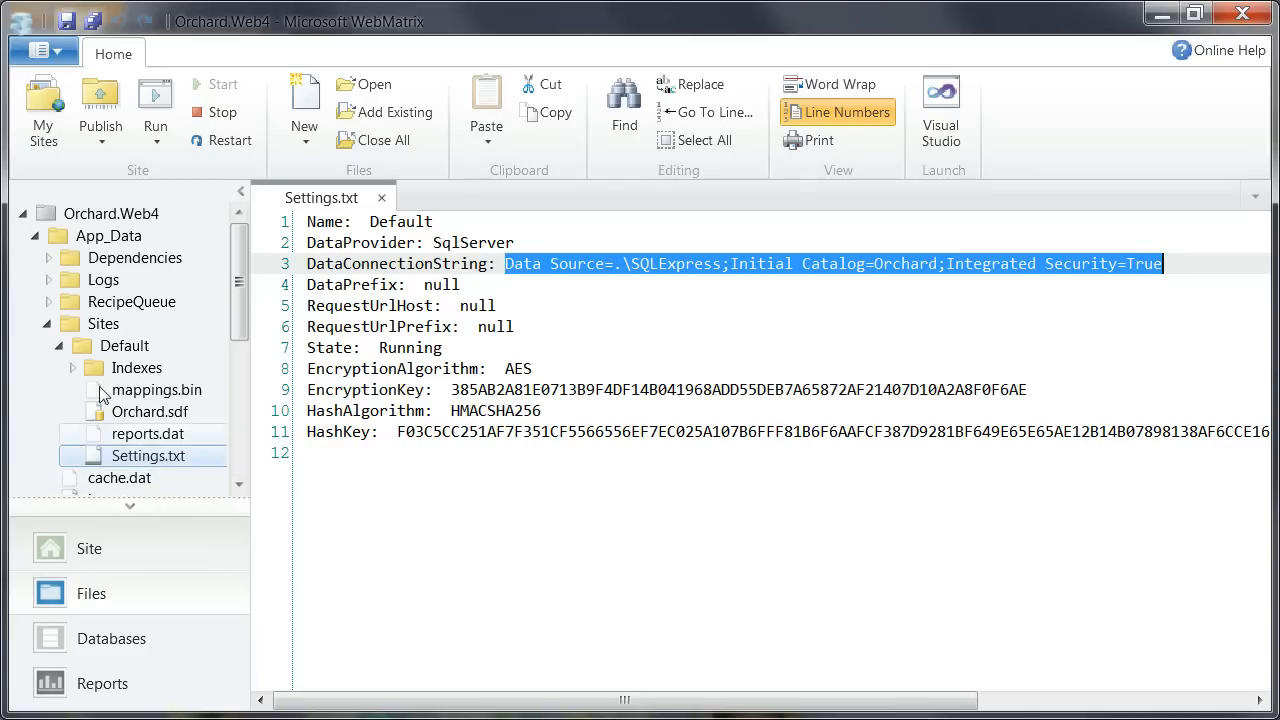
right_click(124, 344)
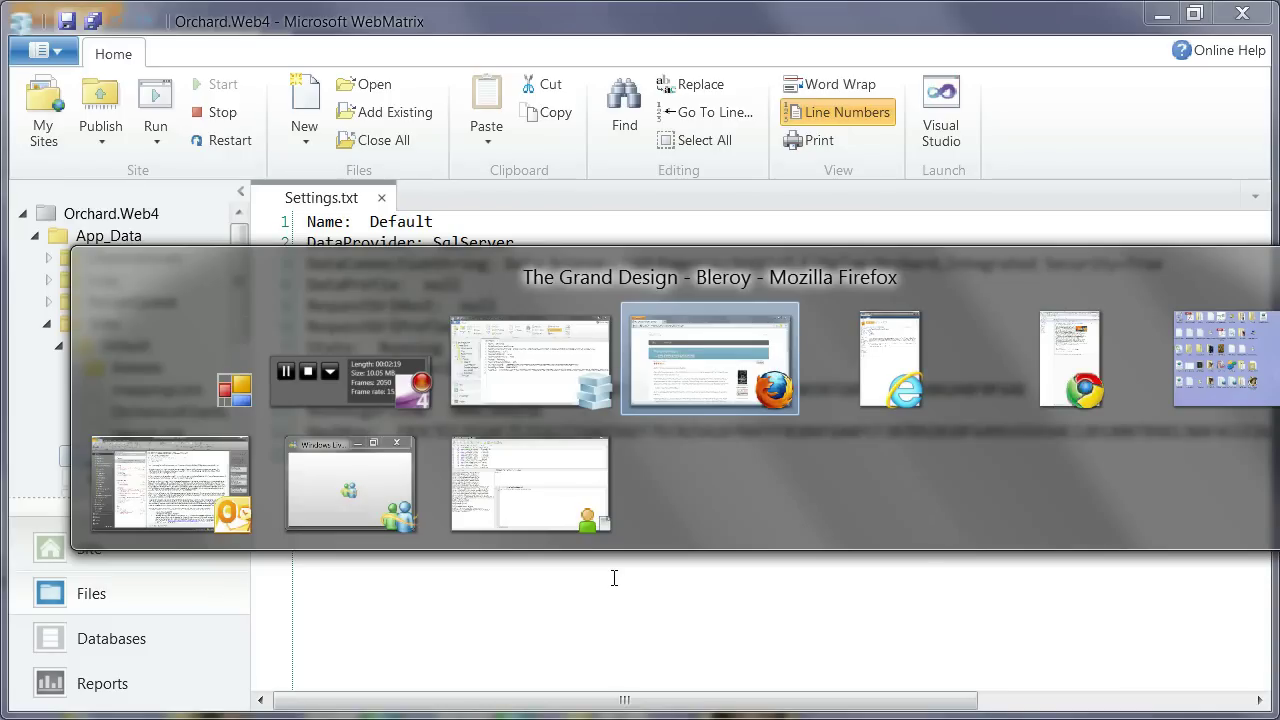
Refresh the review page in Firefox and load the blog home page to confirm the site still works
click(710, 358)
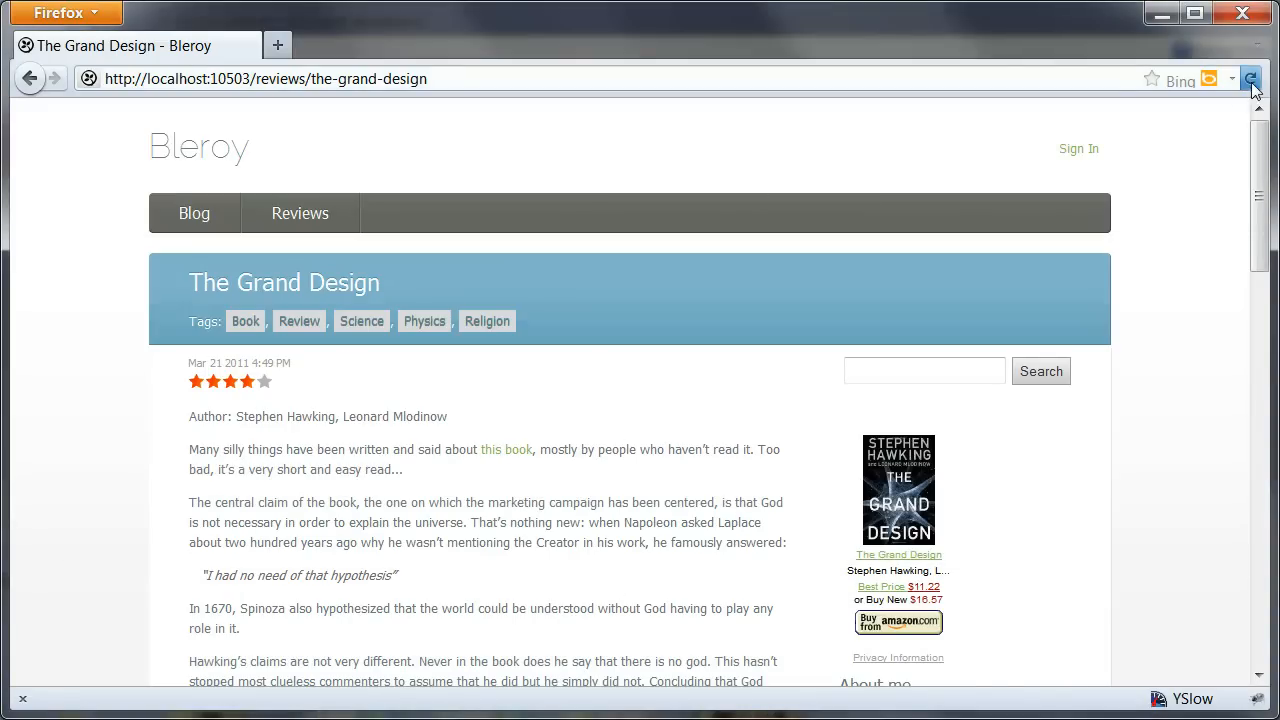
click(1250, 80)
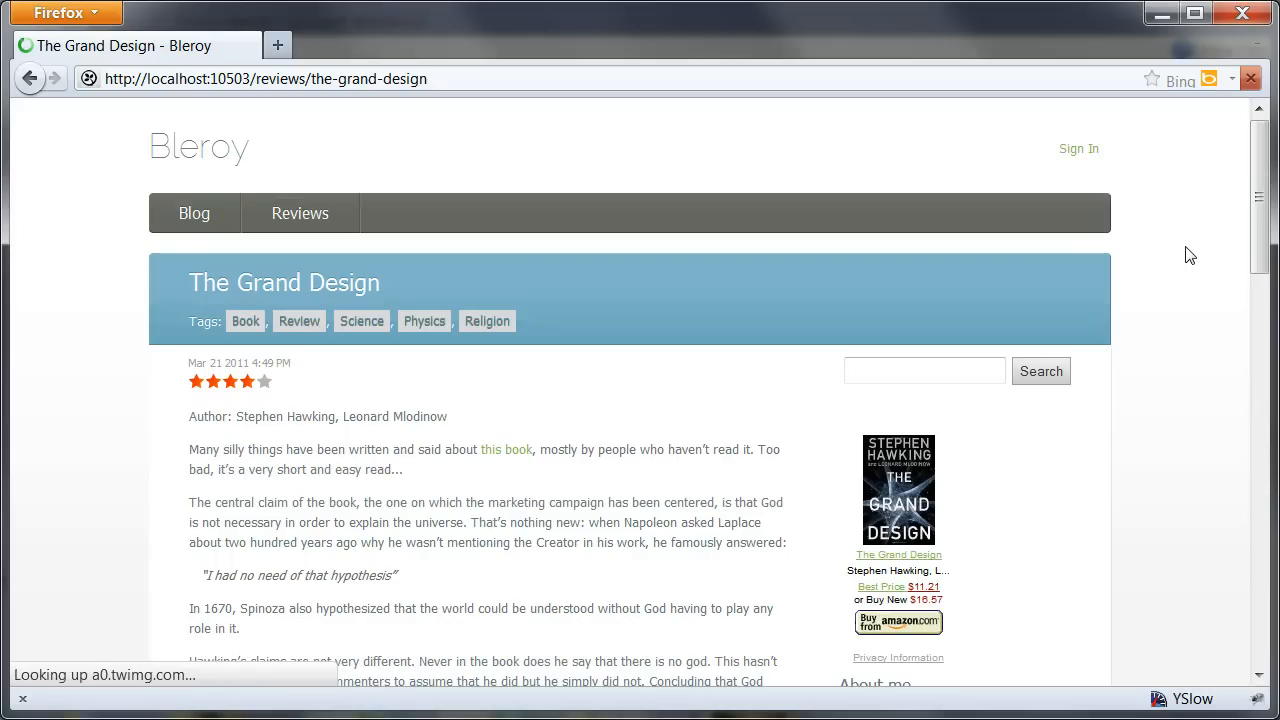
click(194, 212)
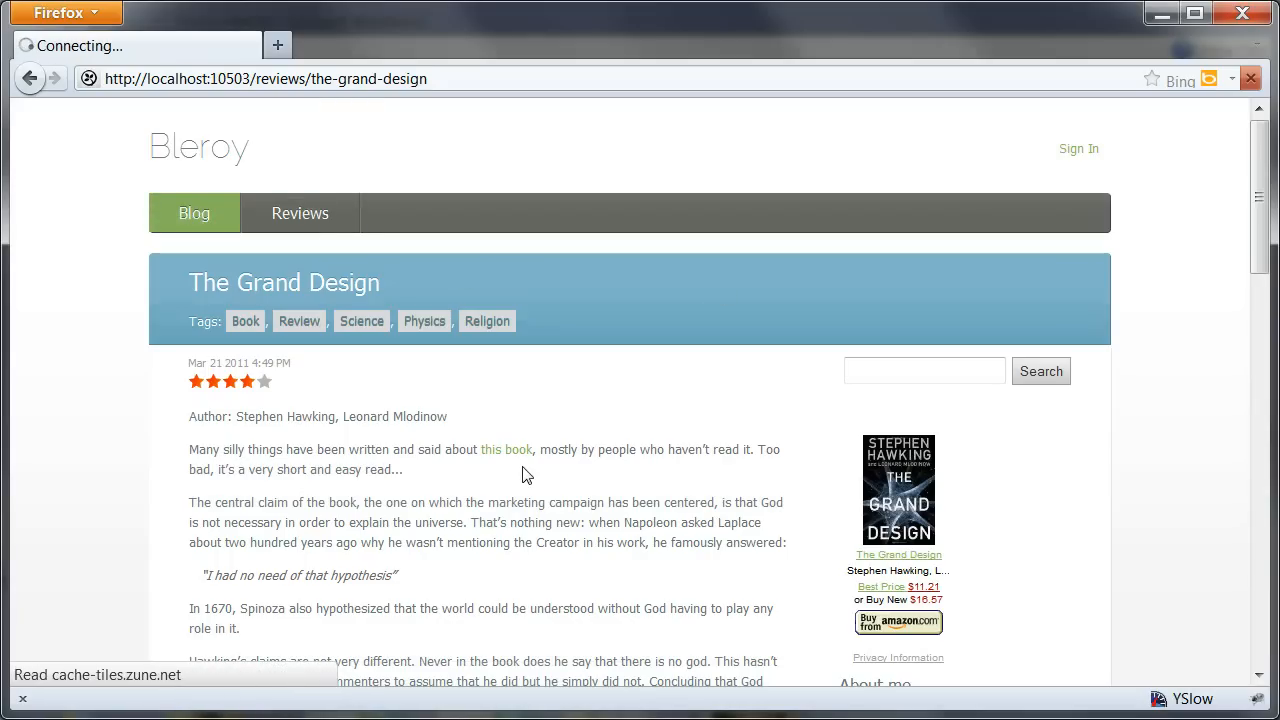
click(194, 212)
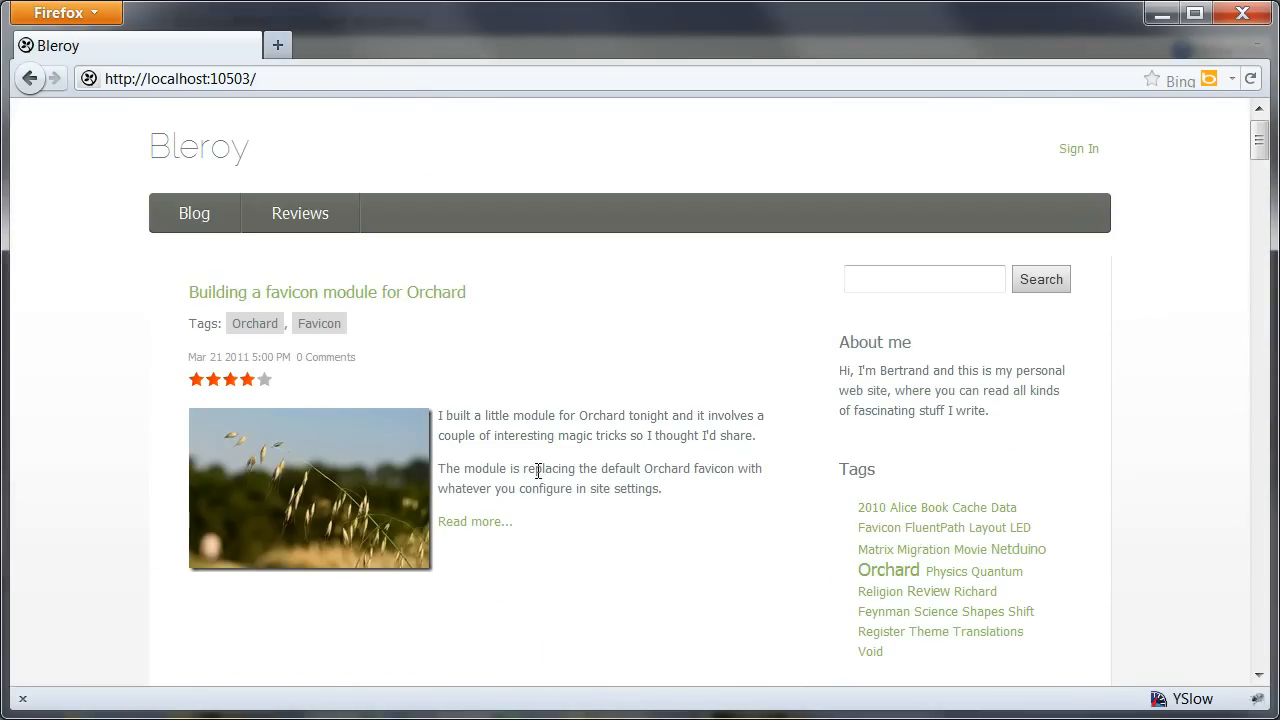
mouse_move(602, 292)
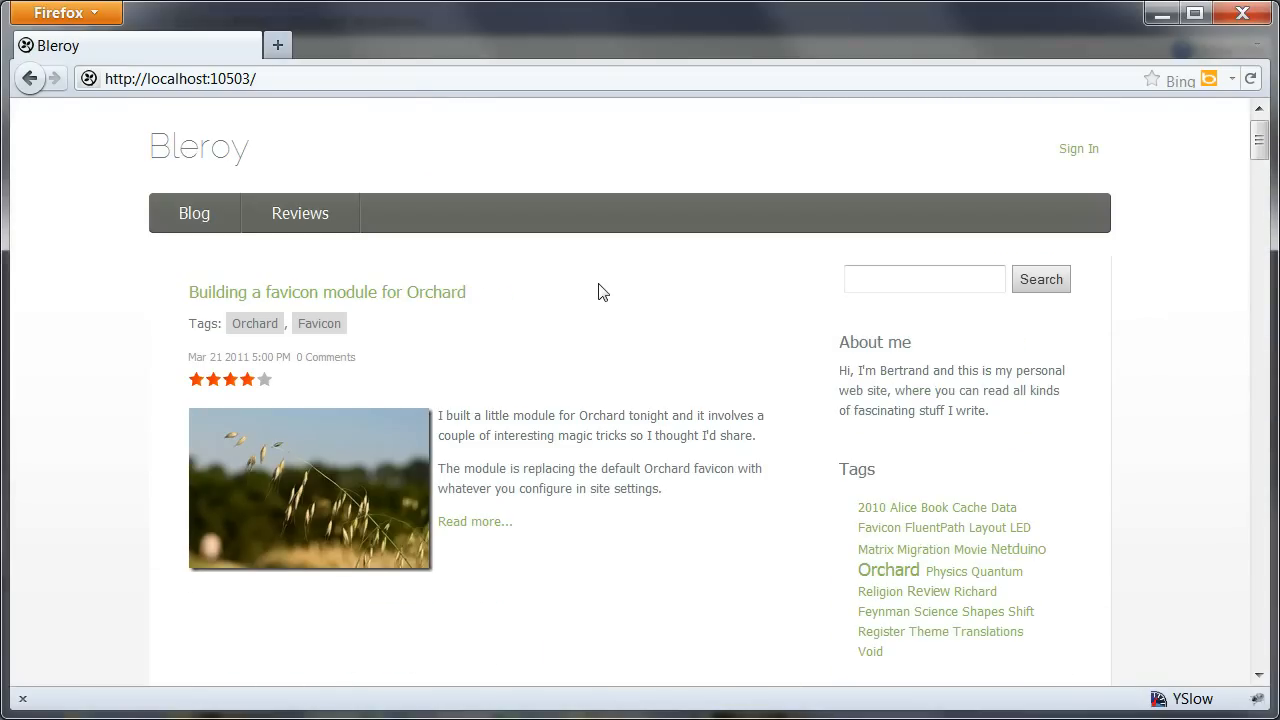